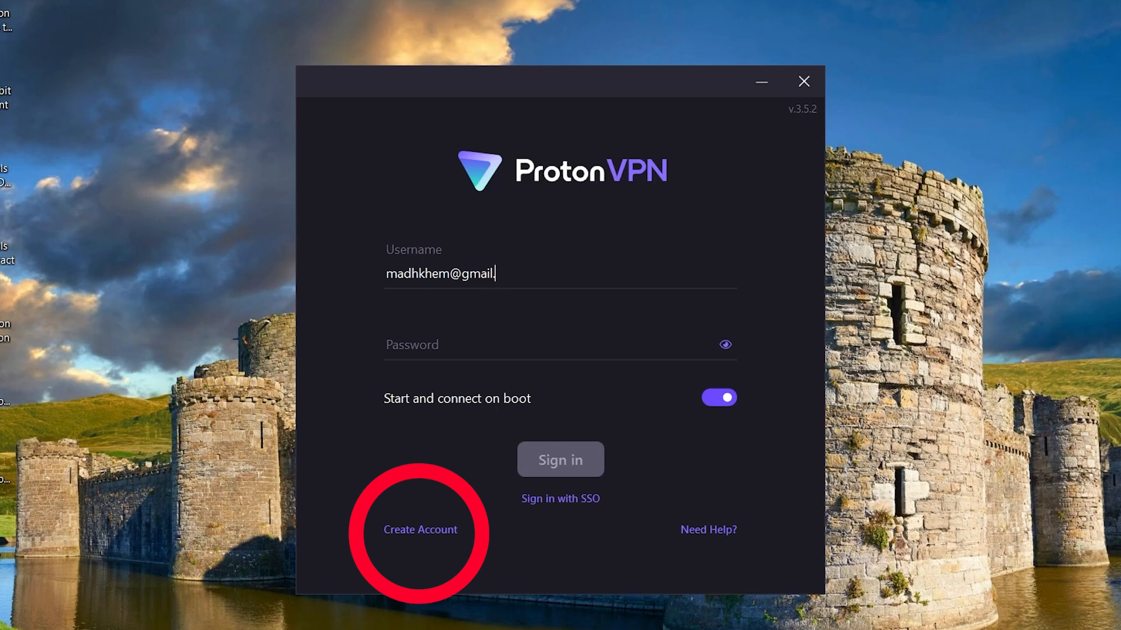
Sign in with the entered account and skip the Welcome On Board tour
click(561, 460)
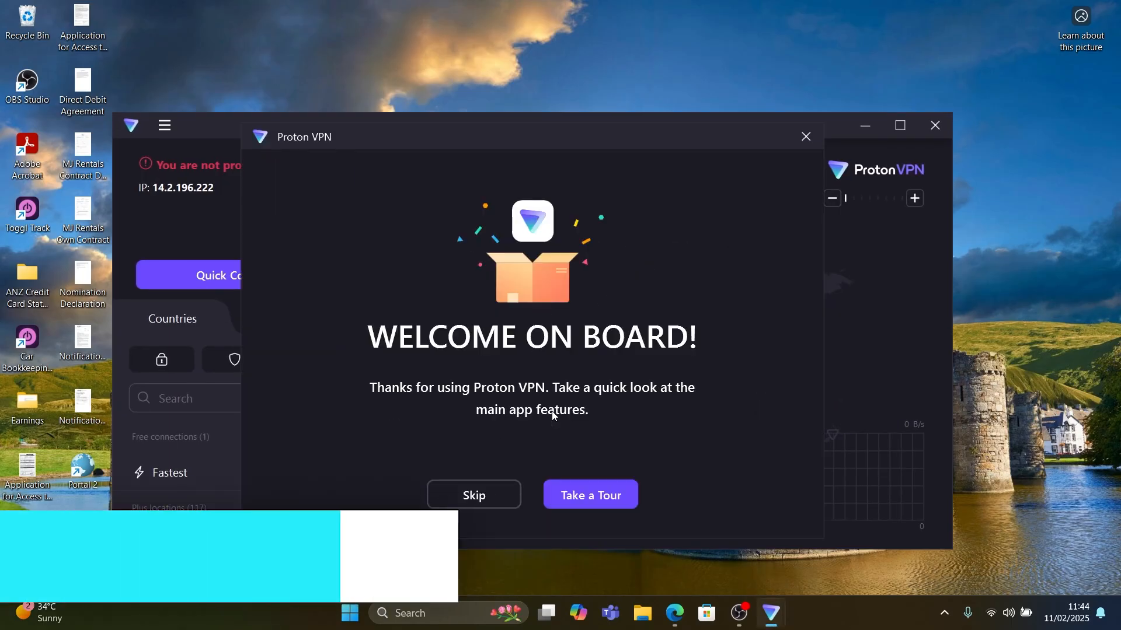
click(473, 494)
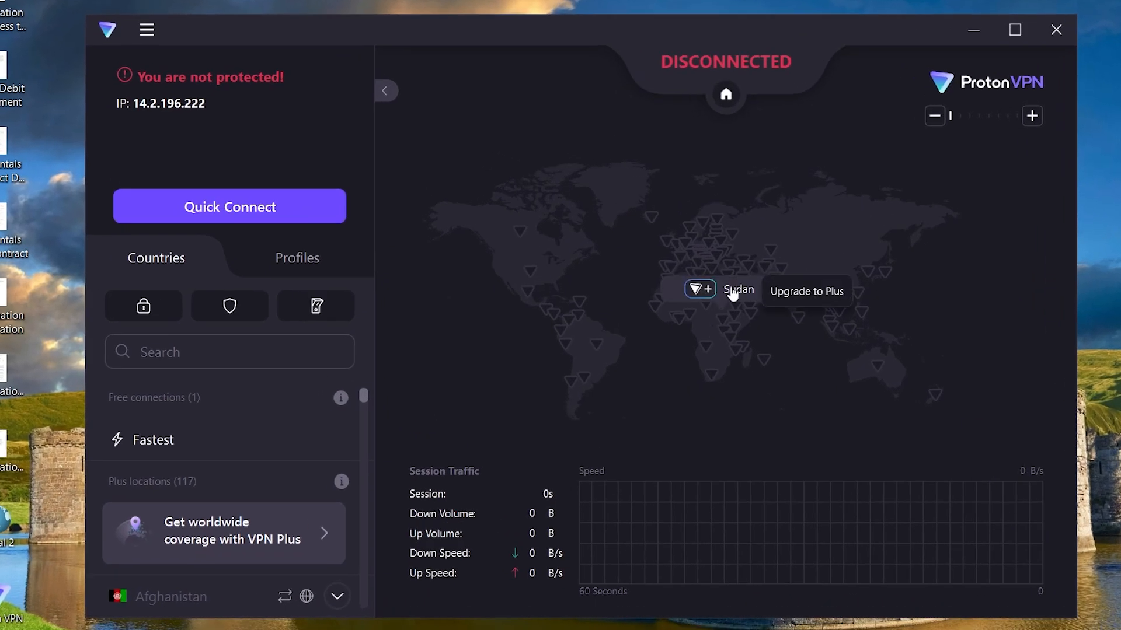
scroll(down, 3)
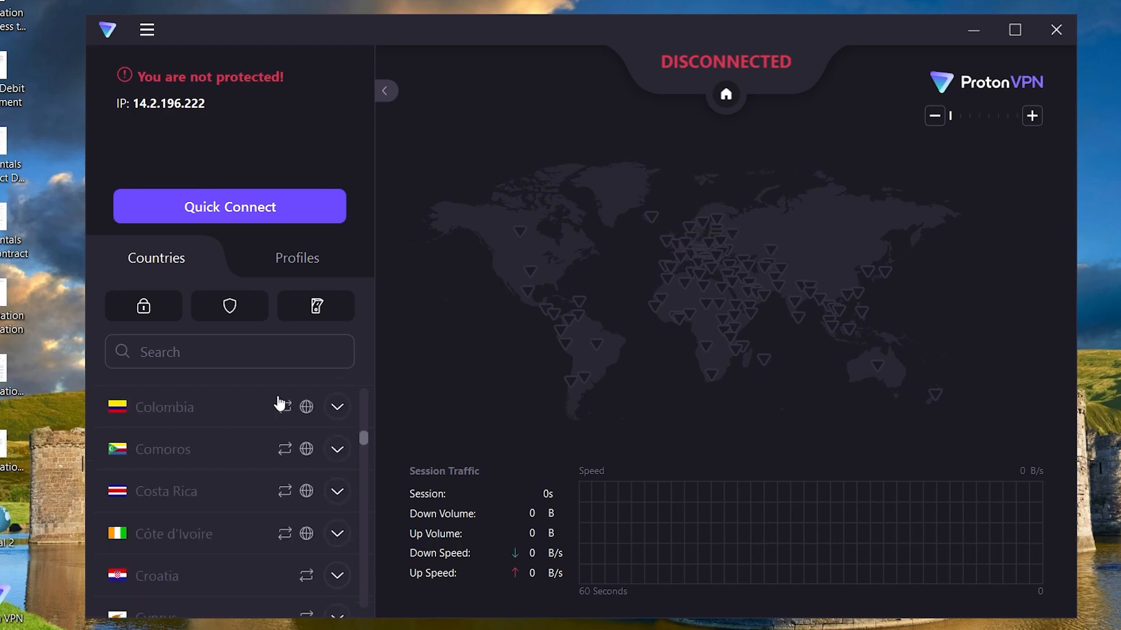
mouse_move(276, 475)
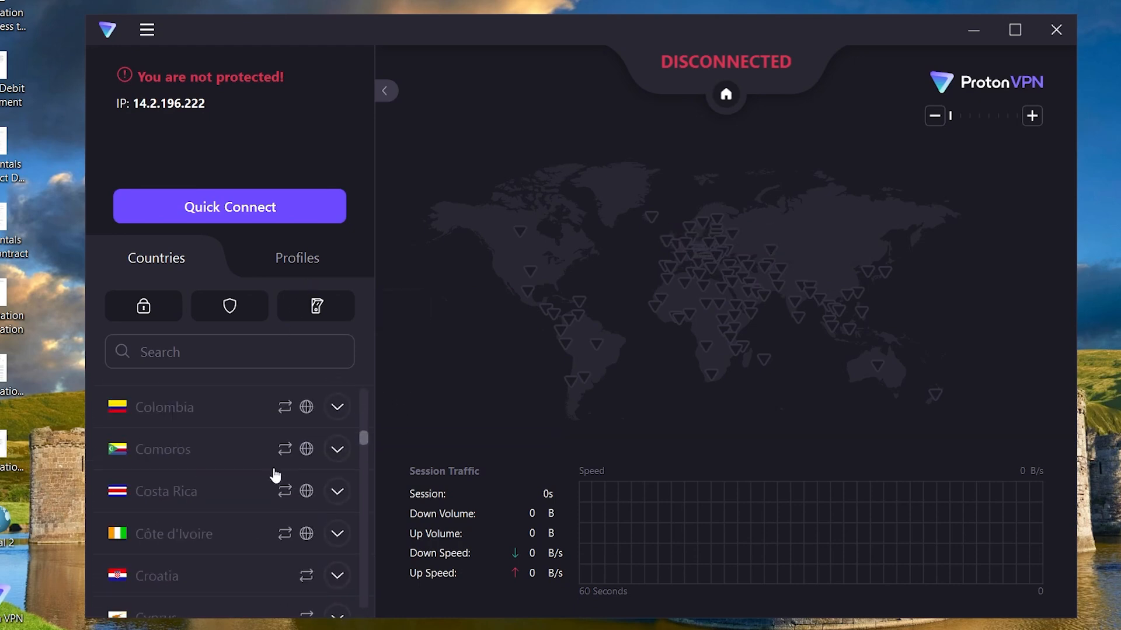
scroll(down, 3)
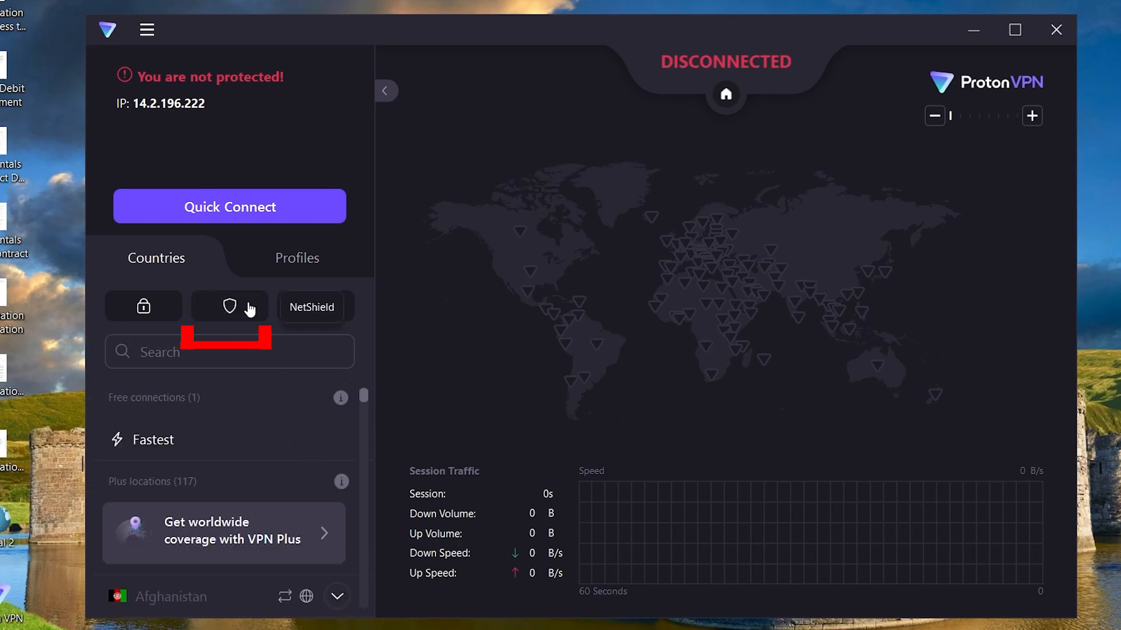
click(143, 306)
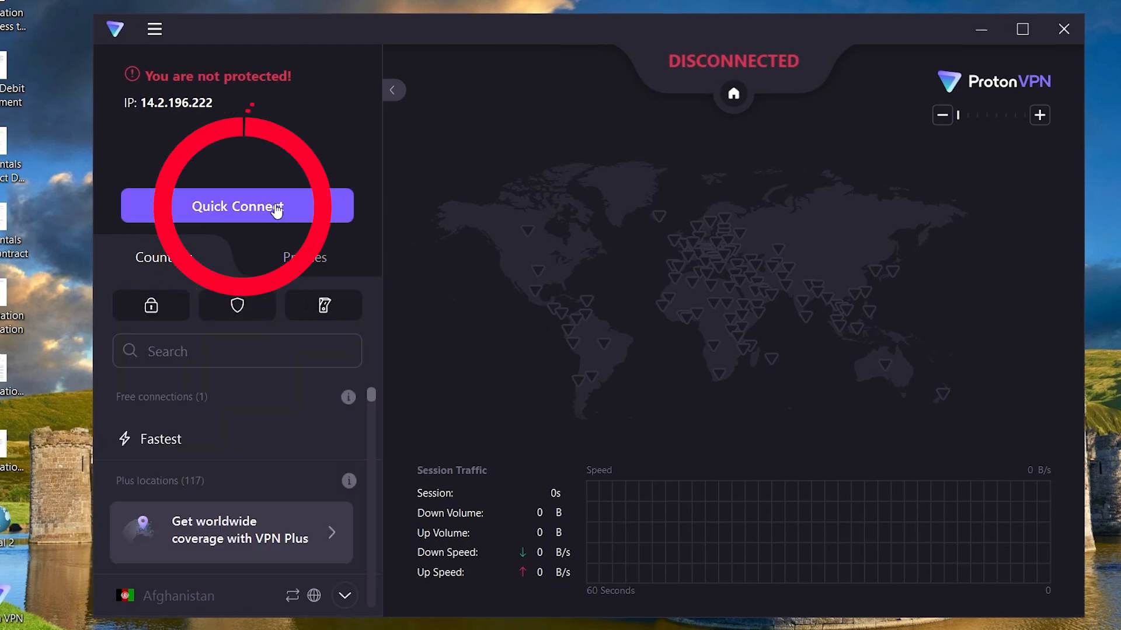
Quick Connect to the fastest available server, which routes through Tokyo, Japan
click(236, 206)
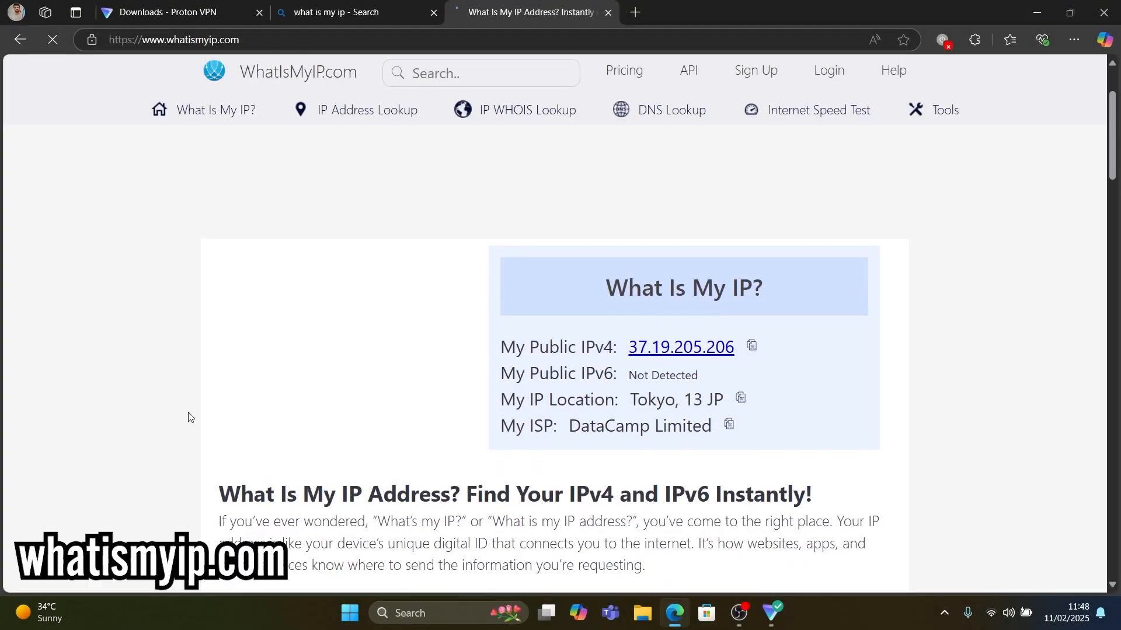
Scroll the WhatIsMyIP page to read IPv4 37.19.205.206 located in Tokyo, Japan
scroll(down, 3)
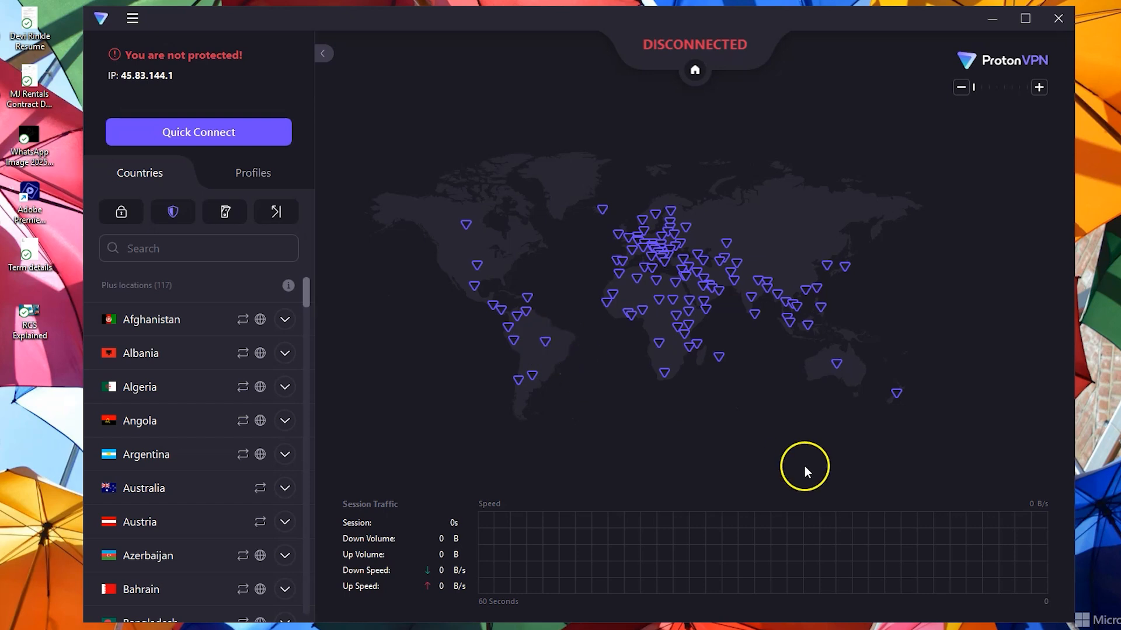
mouse_move(543, 346)
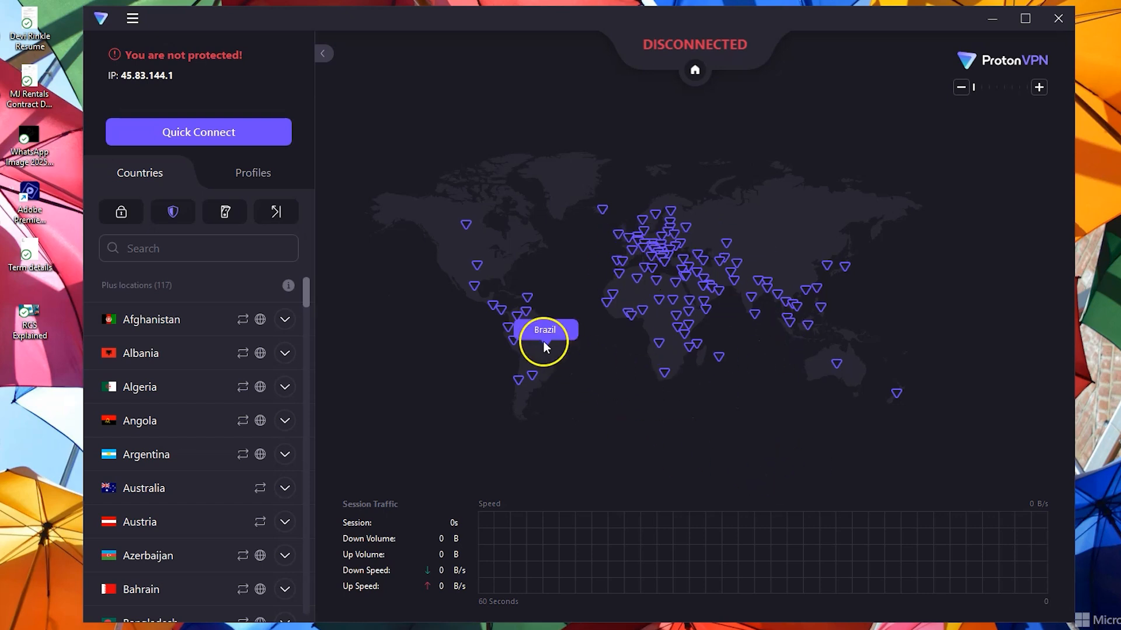
Connect to Brazil from the map, switch to Adelaide server AU#116, and view US Plus servers
click(544, 330)
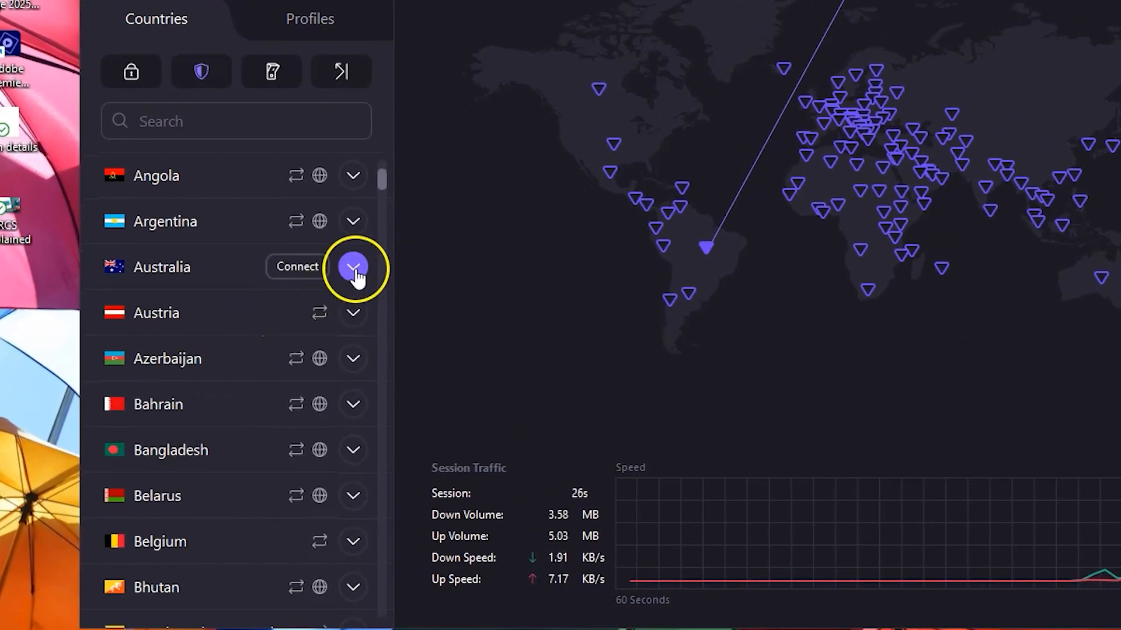
click(352, 267)
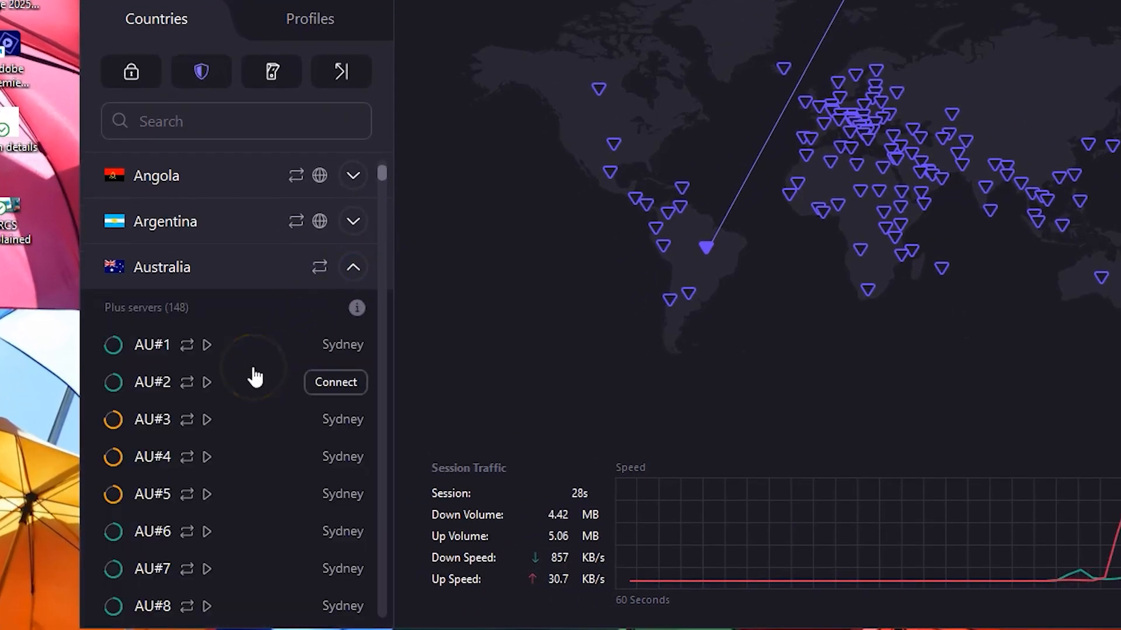
scroll(down, 3)
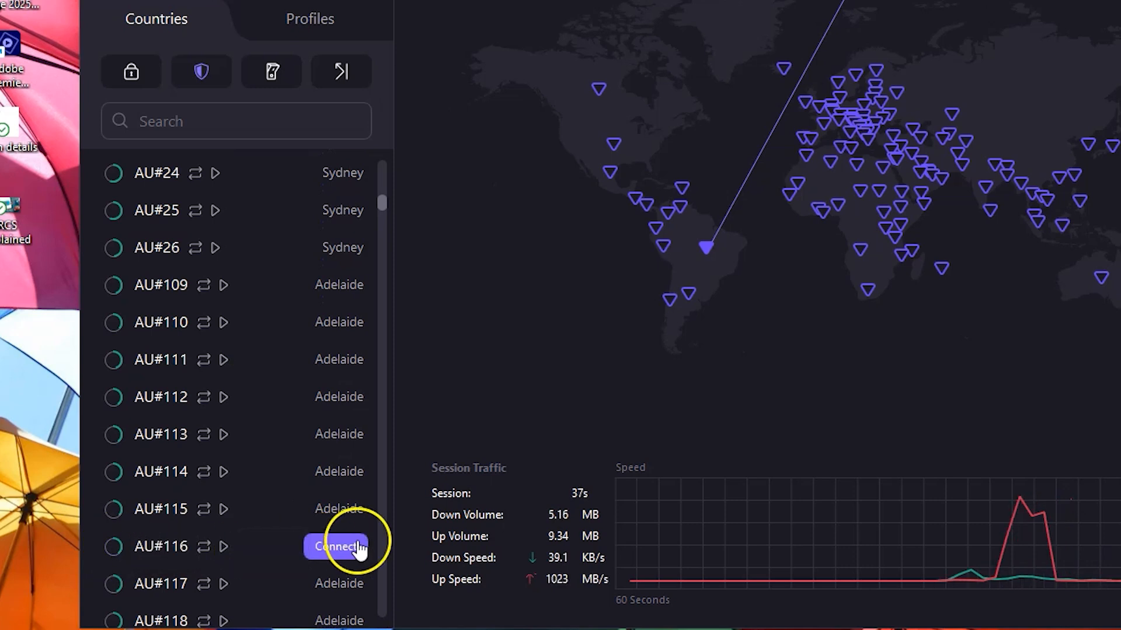
click(336, 547)
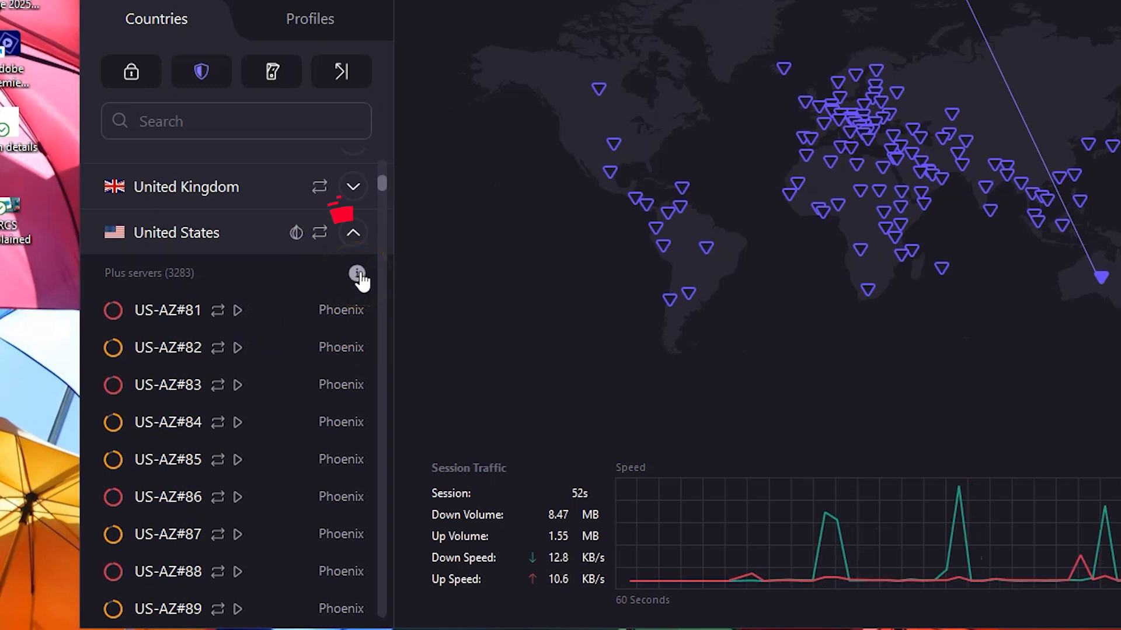
click(358, 274)
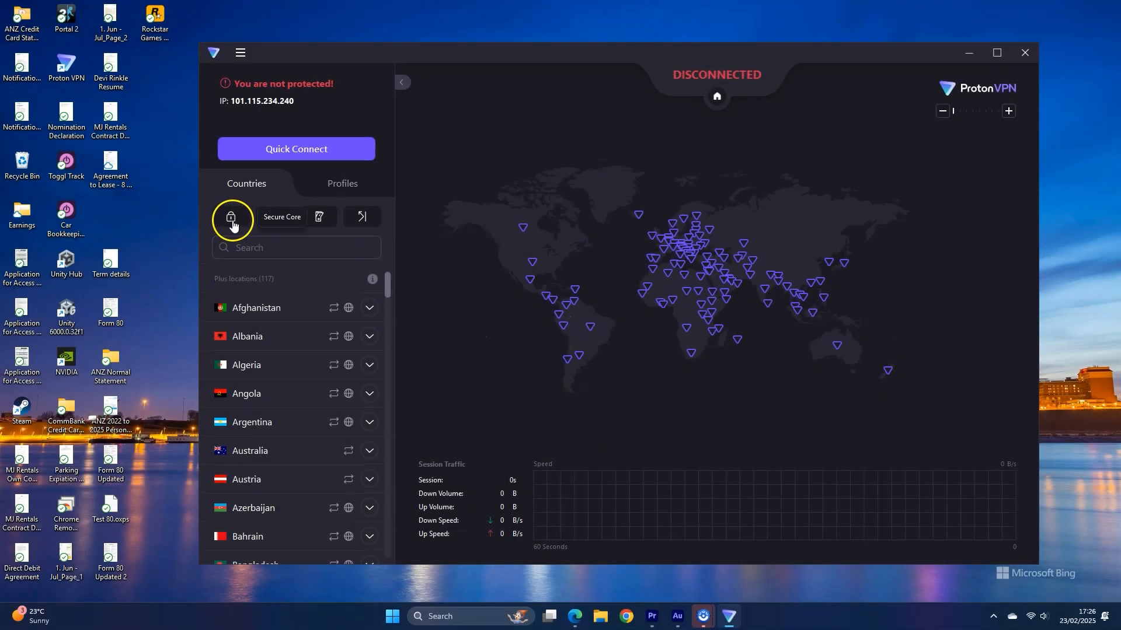
Turn on Secure Core and browse Australia's and other countries' routes via Switzerland or Iceland
click(230, 216)
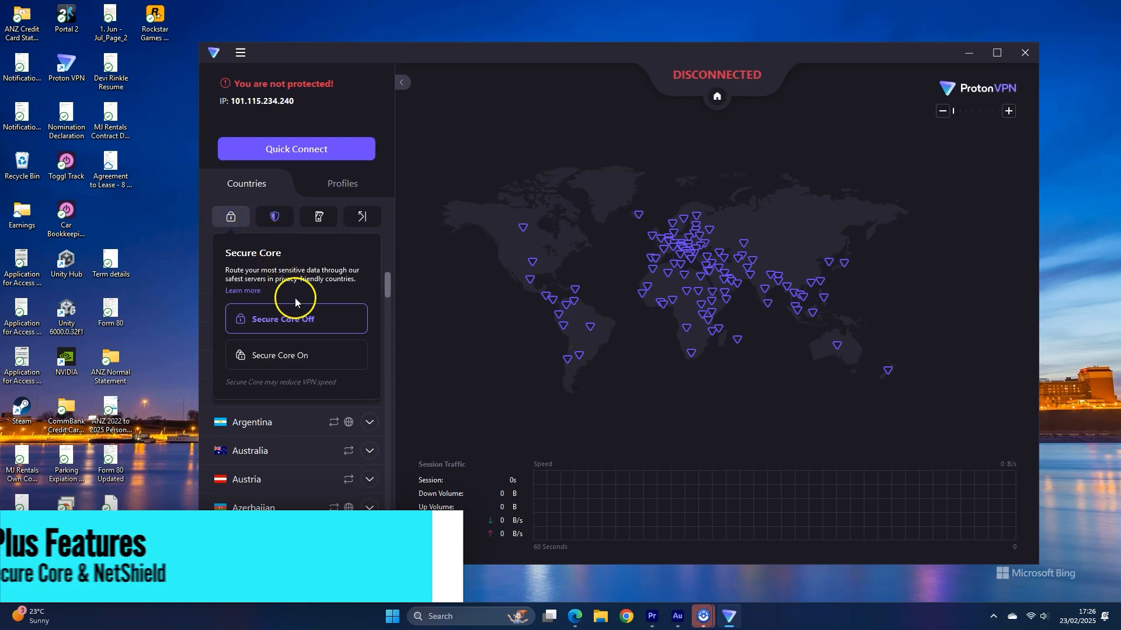
click(230, 216)
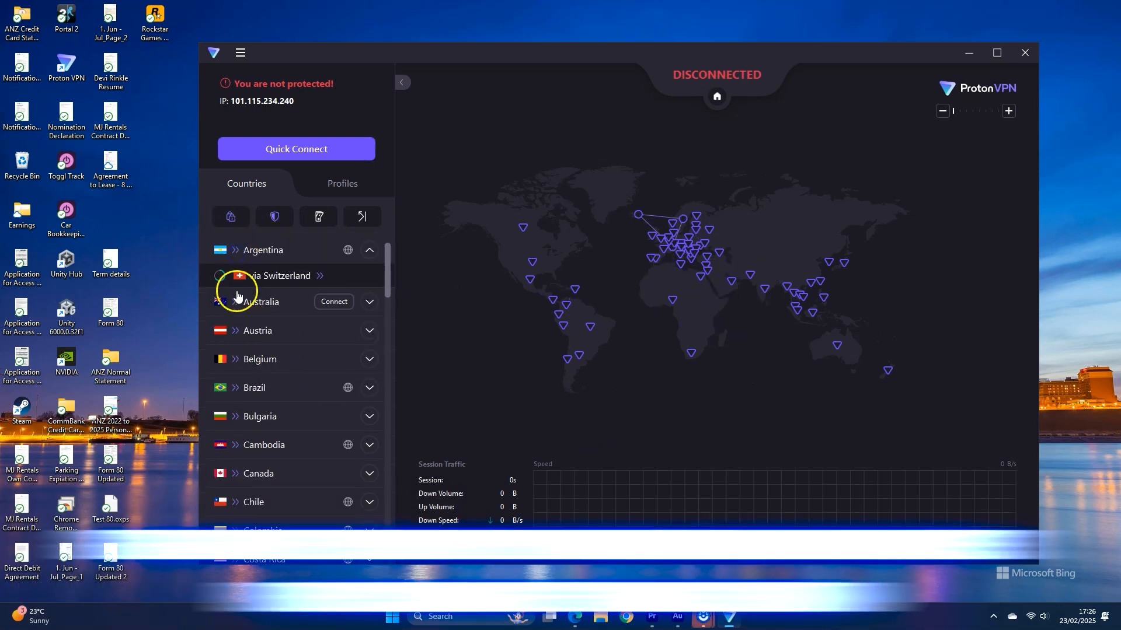
click(334, 301)
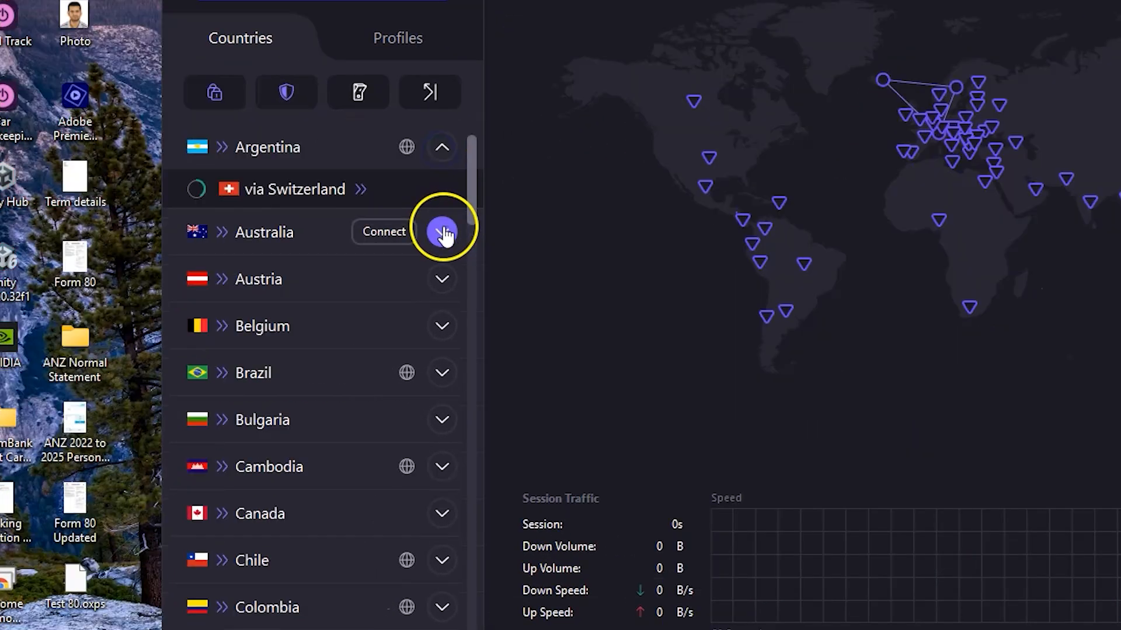
click(441, 232)
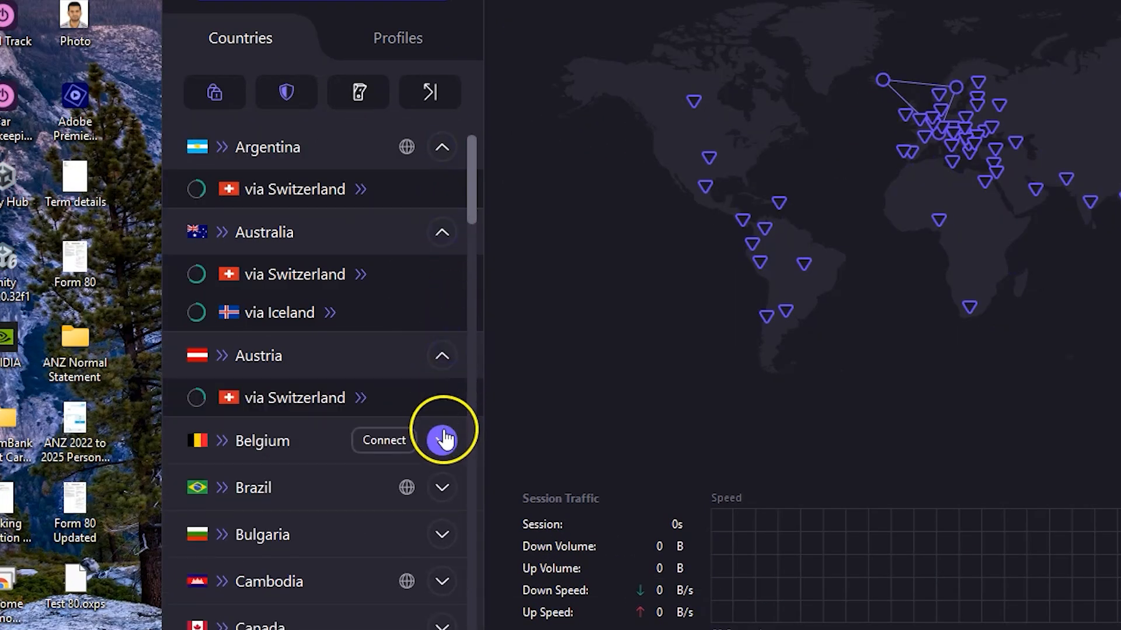
click(442, 440)
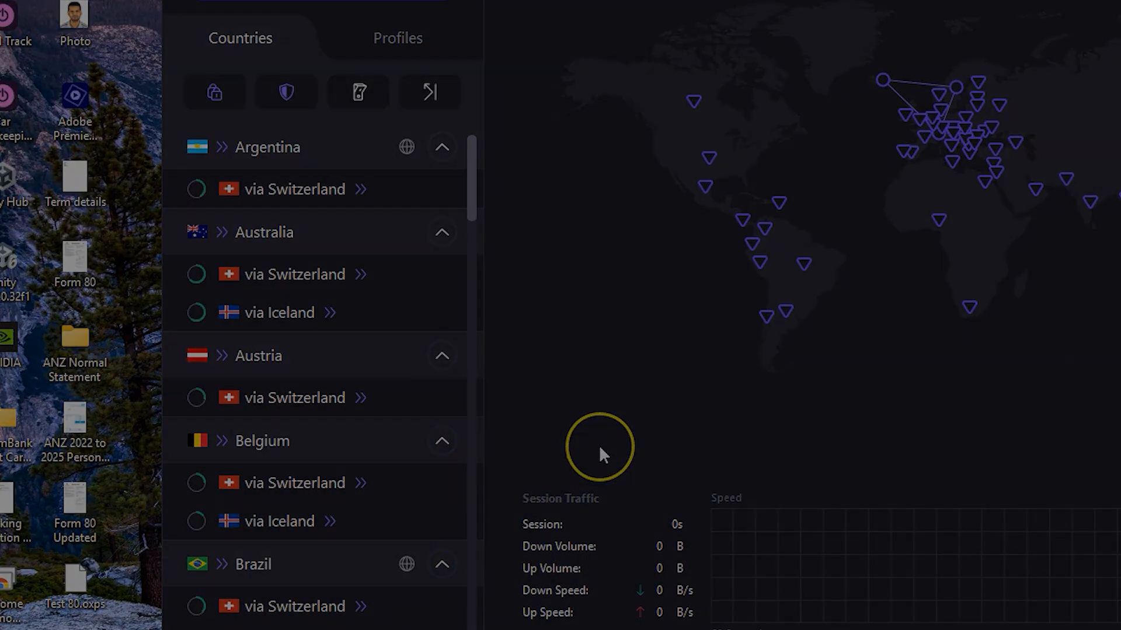
click(281, 105)
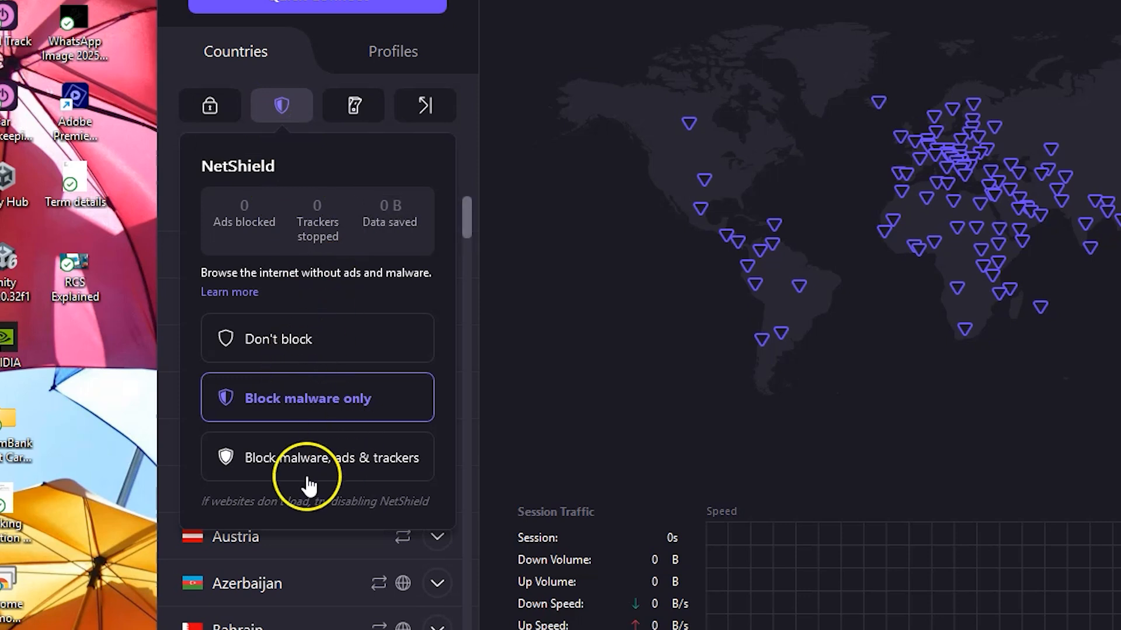
Set NetShield to block malware, ads and trackers
click(353, 106)
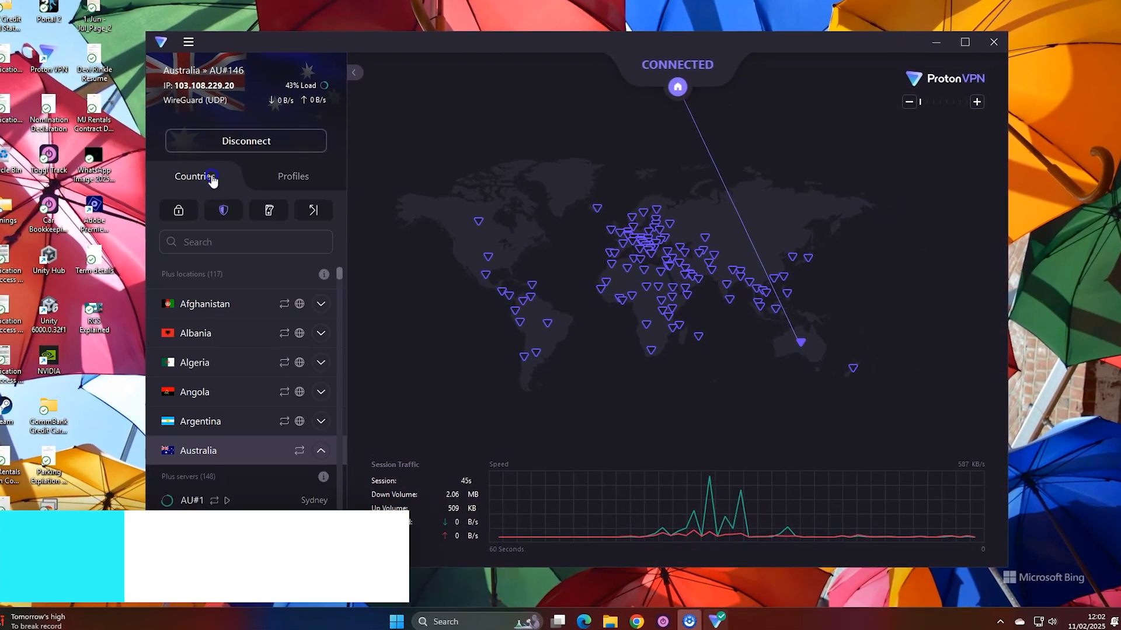
Create and save a P2P profile named 'P2P Fastest', then connect using it
click(245, 140)
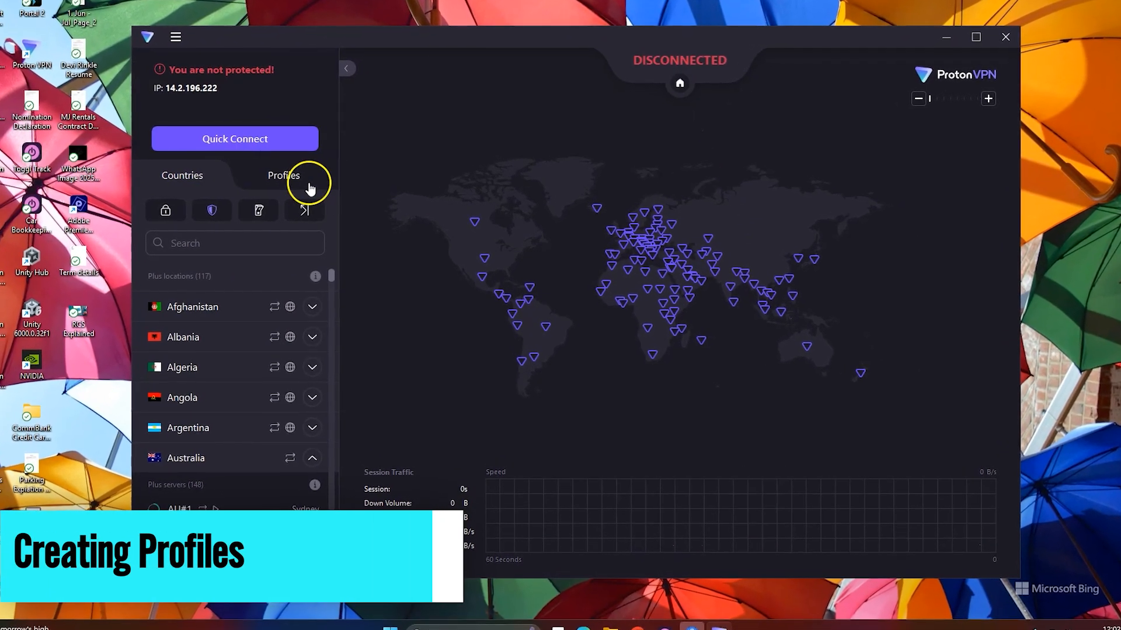
click(284, 175)
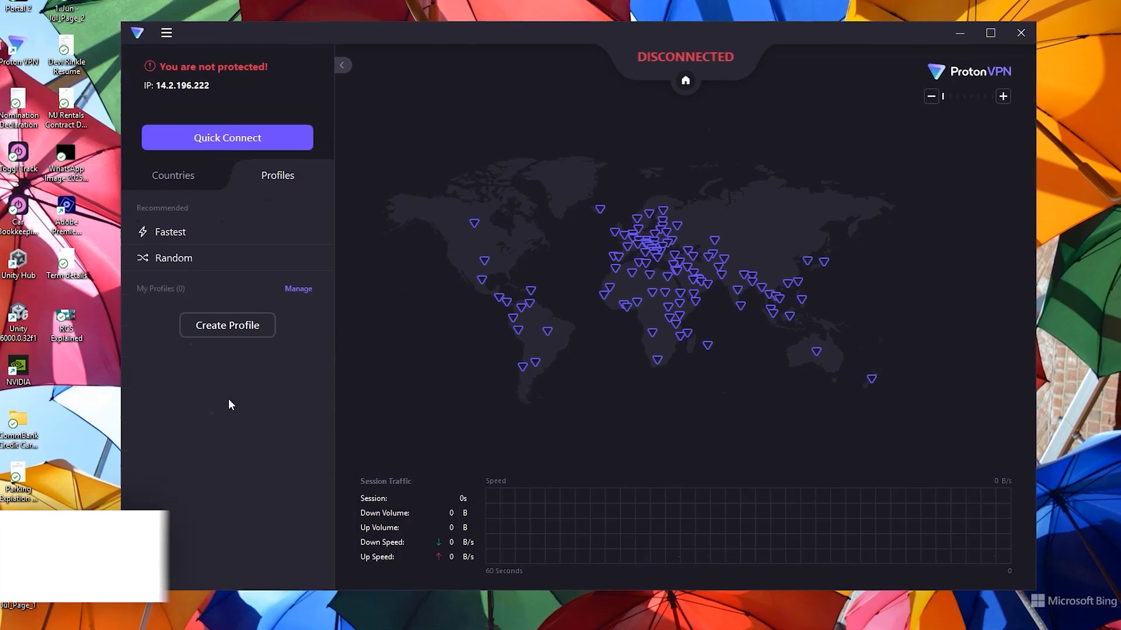
click(227, 325)
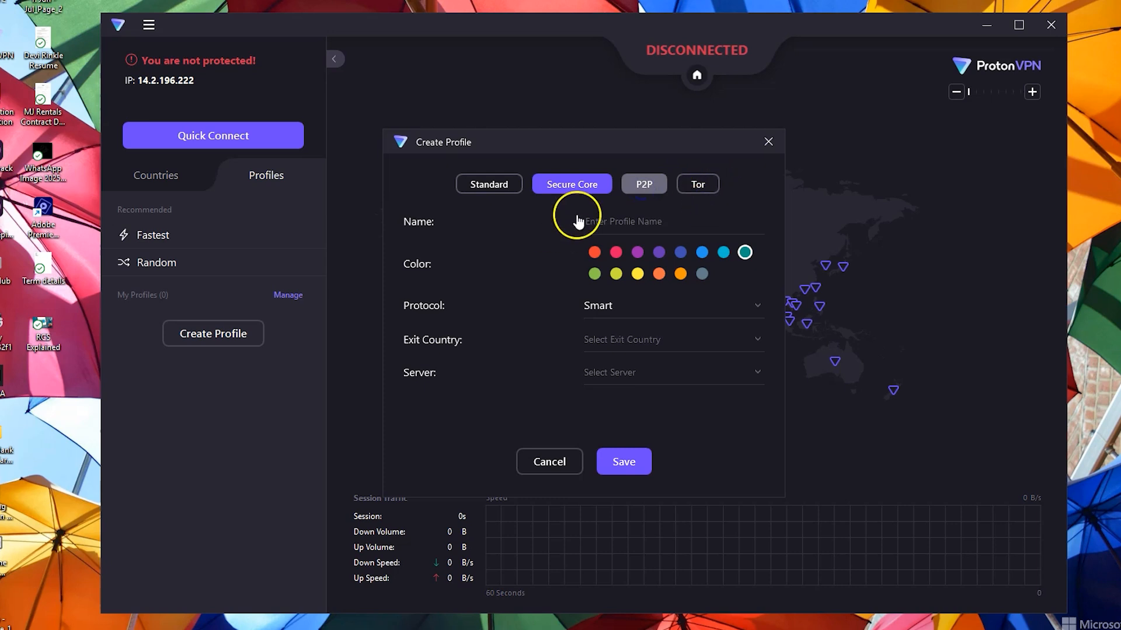
click(699, 326)
text(P2P Fastest)
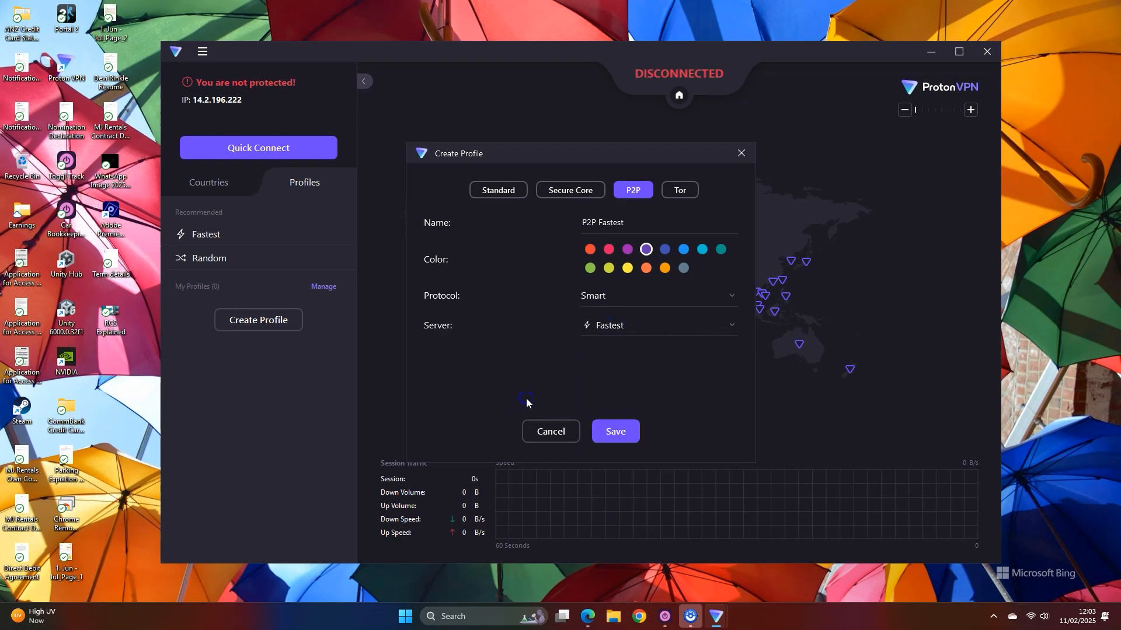
click(613, 431)
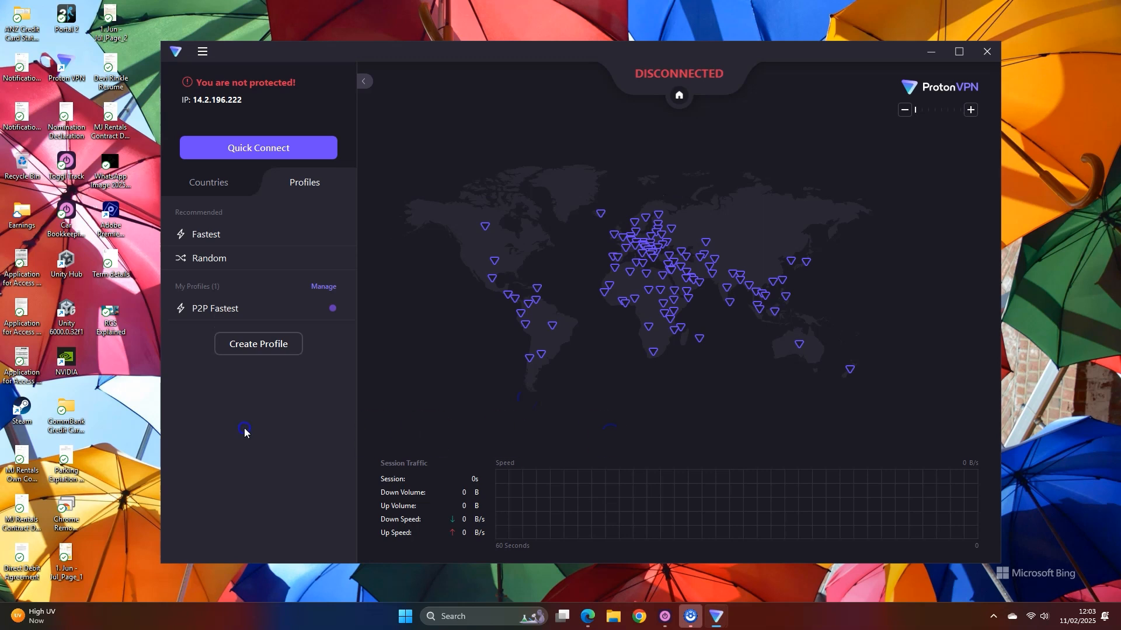
mouse_move(315, 308)
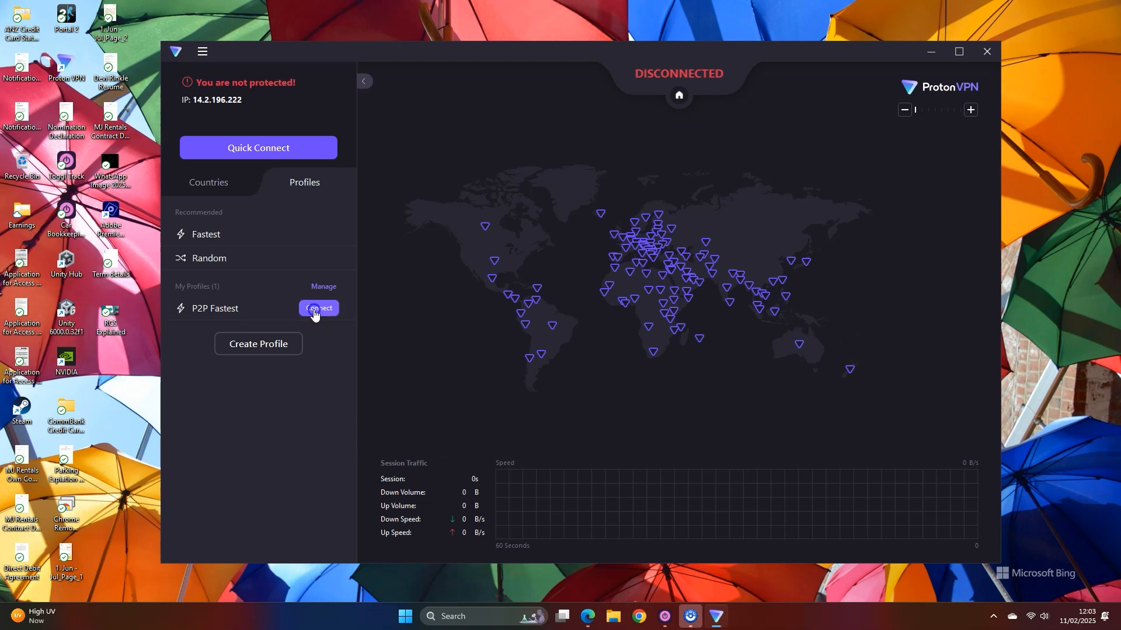
click(318, 308)
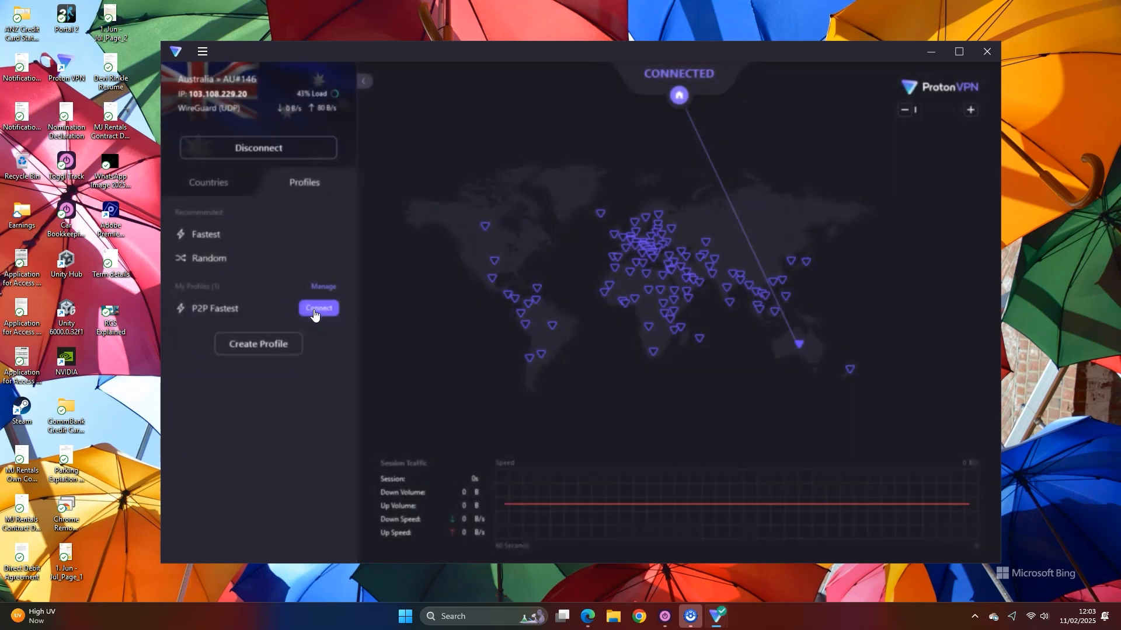
Open Settings from the main menu and browse the General, Connection protocols and Advanced tabs
click(203, 51)
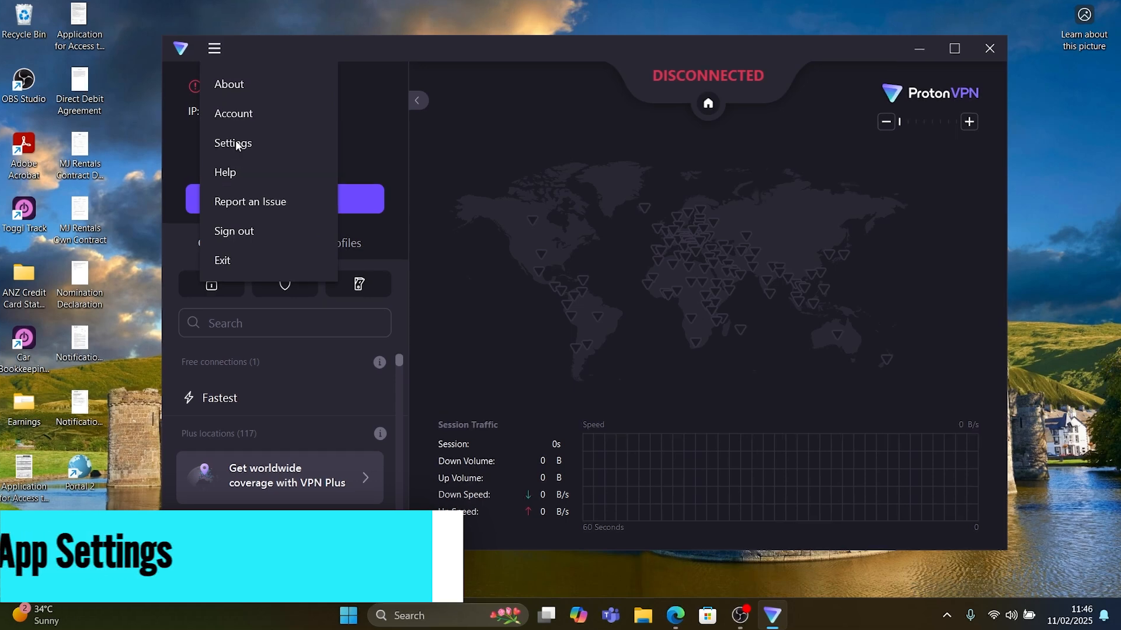
click(233, 143)
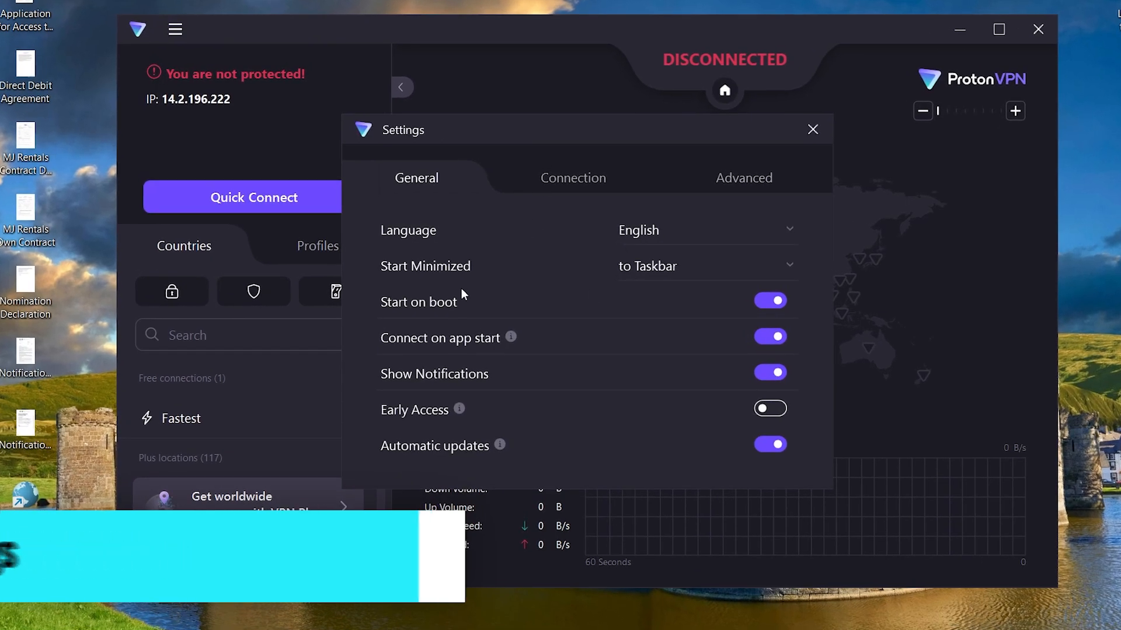
mouse_move(459, 409)
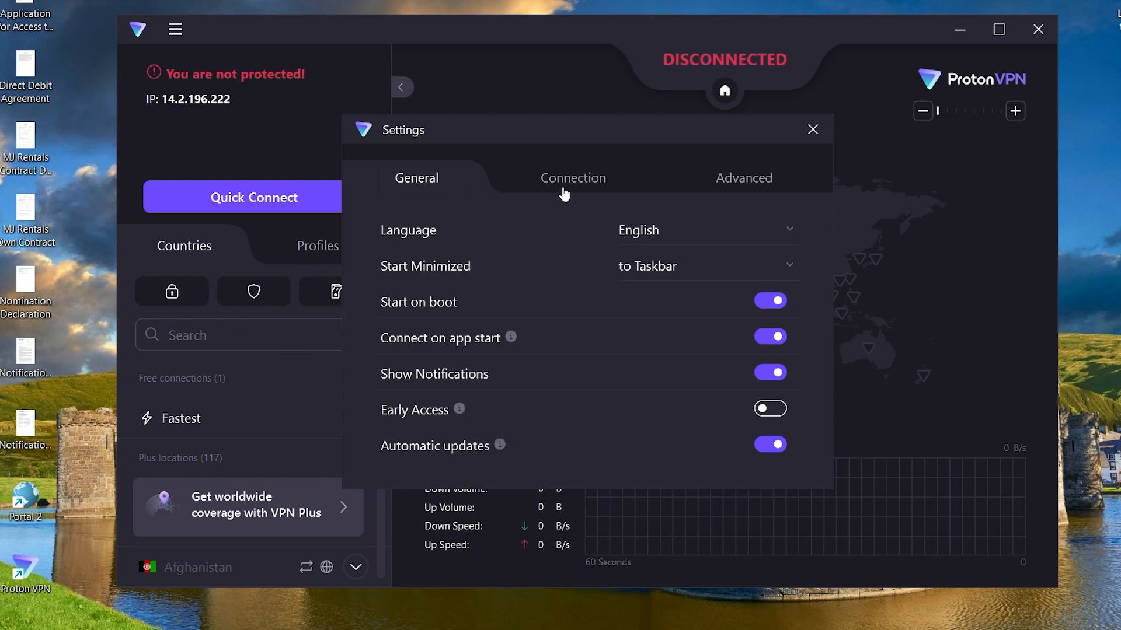
click(572, 177)
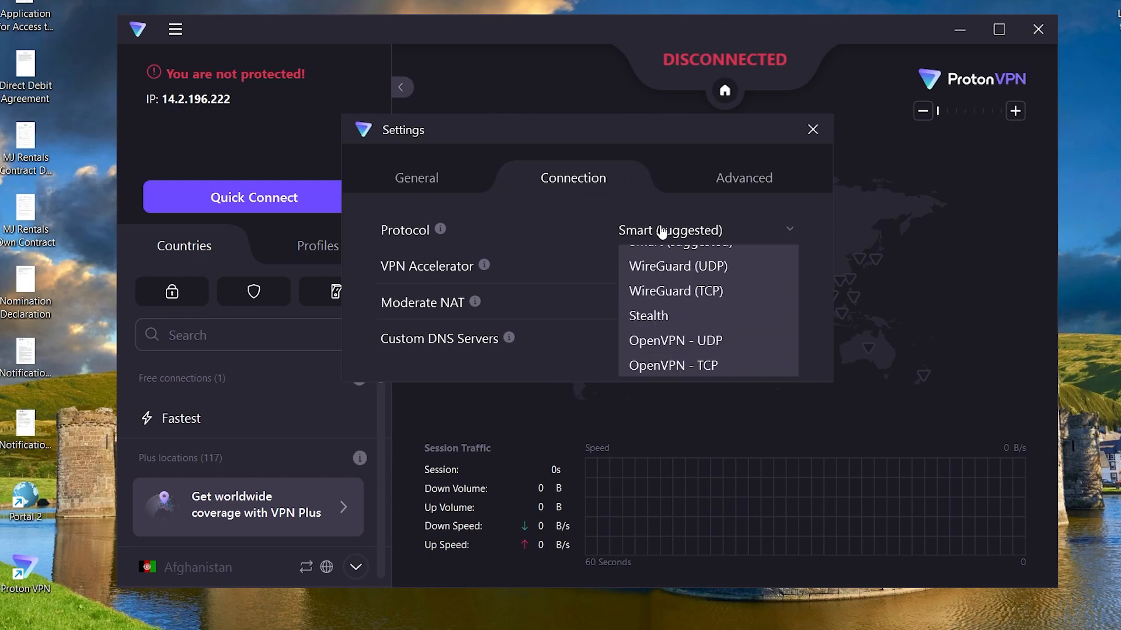
click(743, 178)
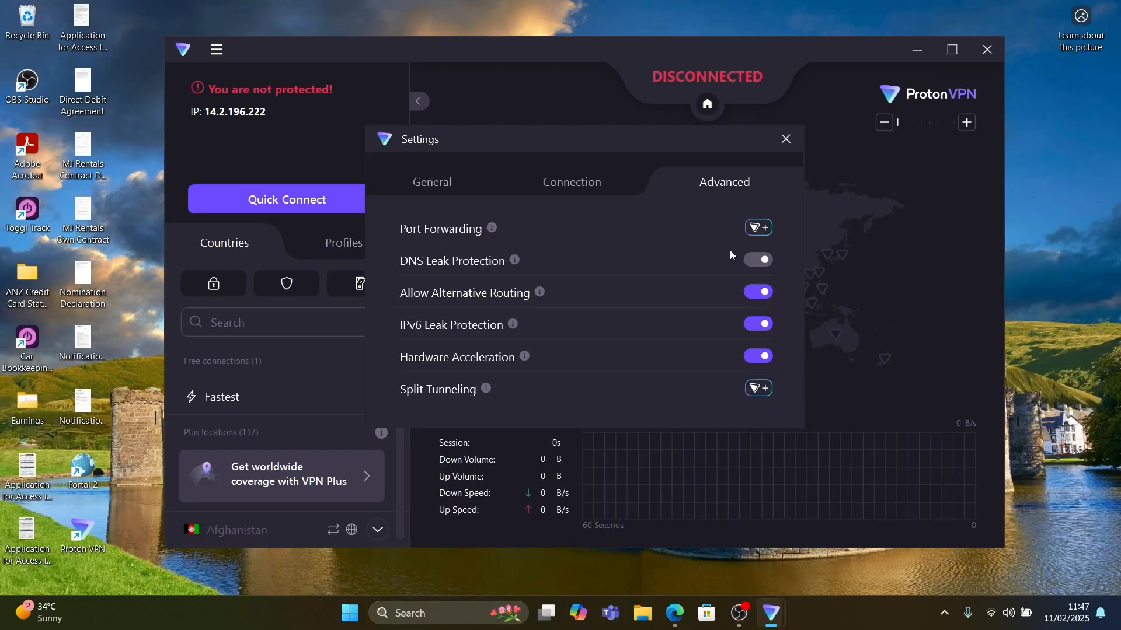
click(785, 139)
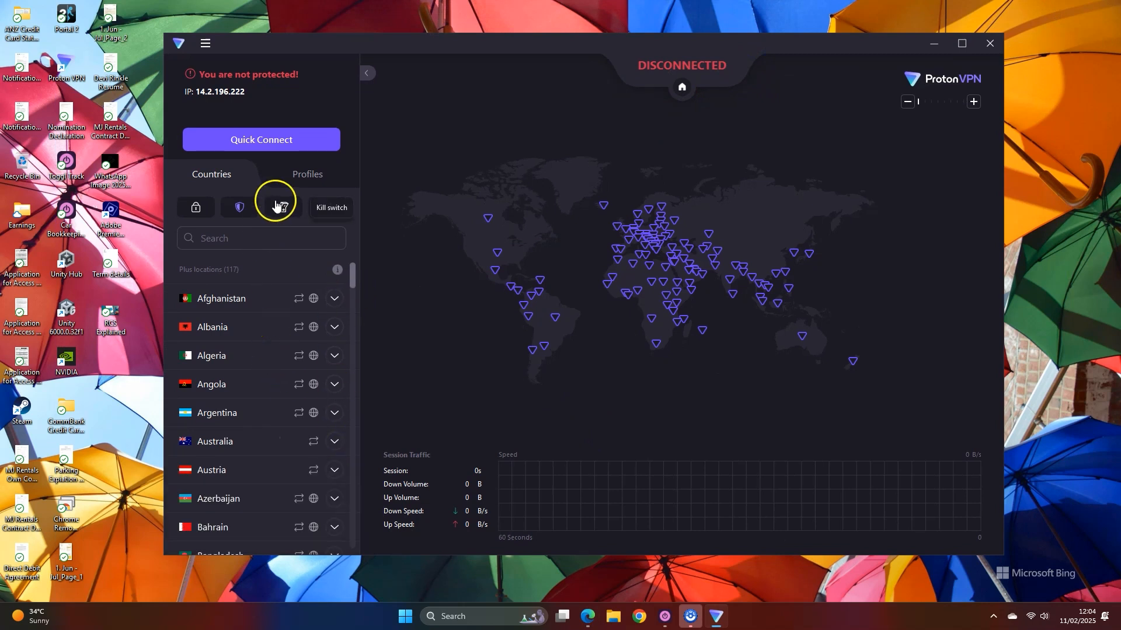
click(204, 43)
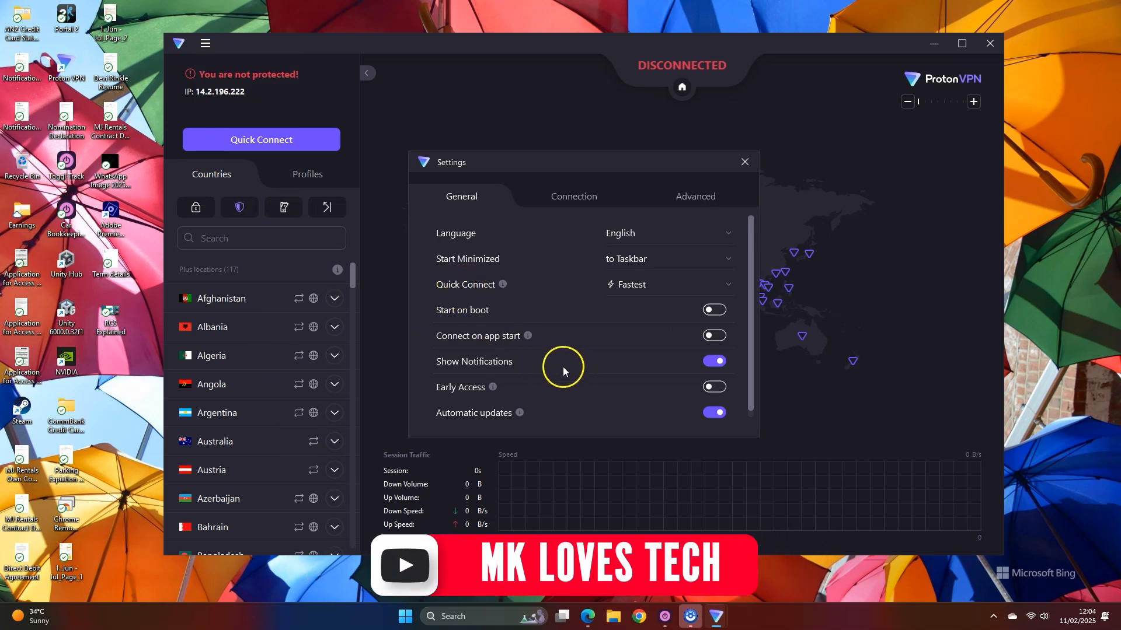
click(572, 196)
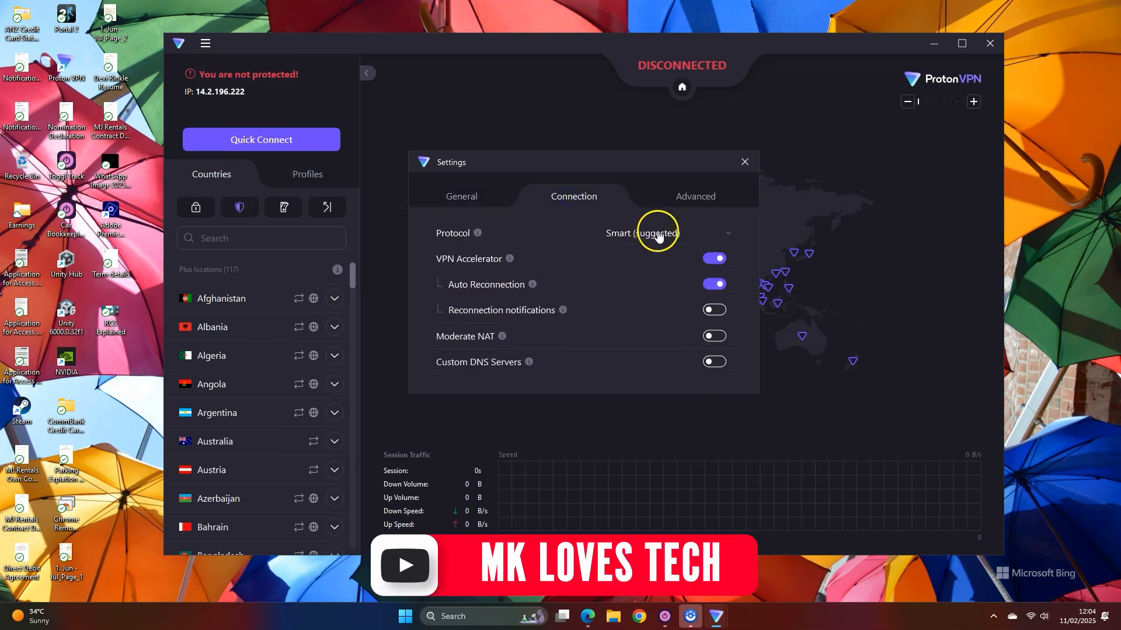
mouse_move(503, 337)
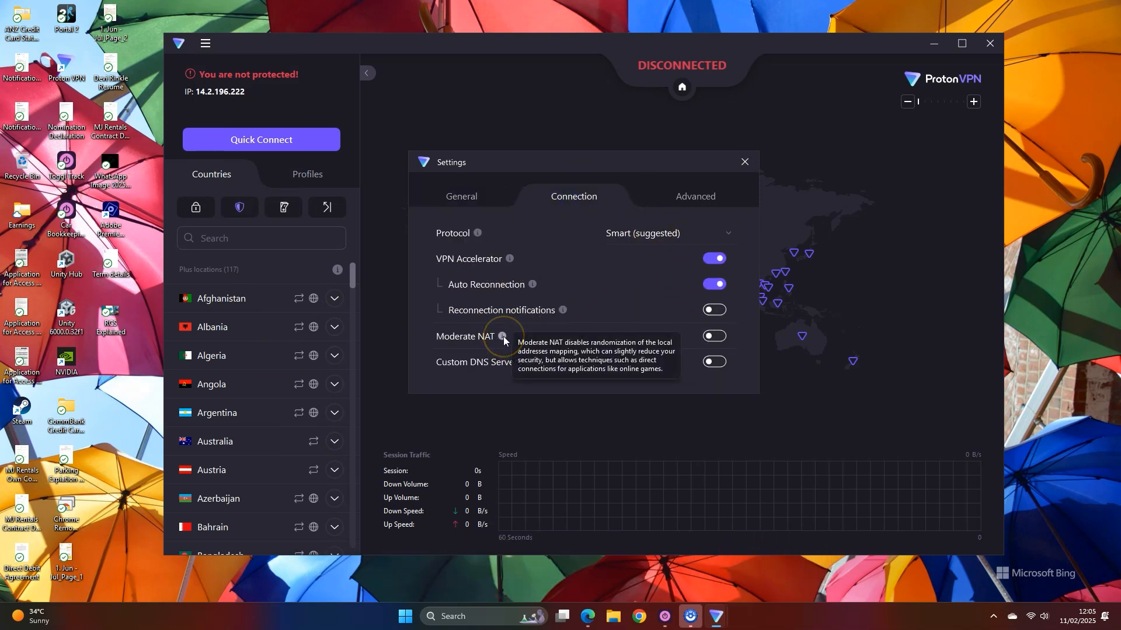